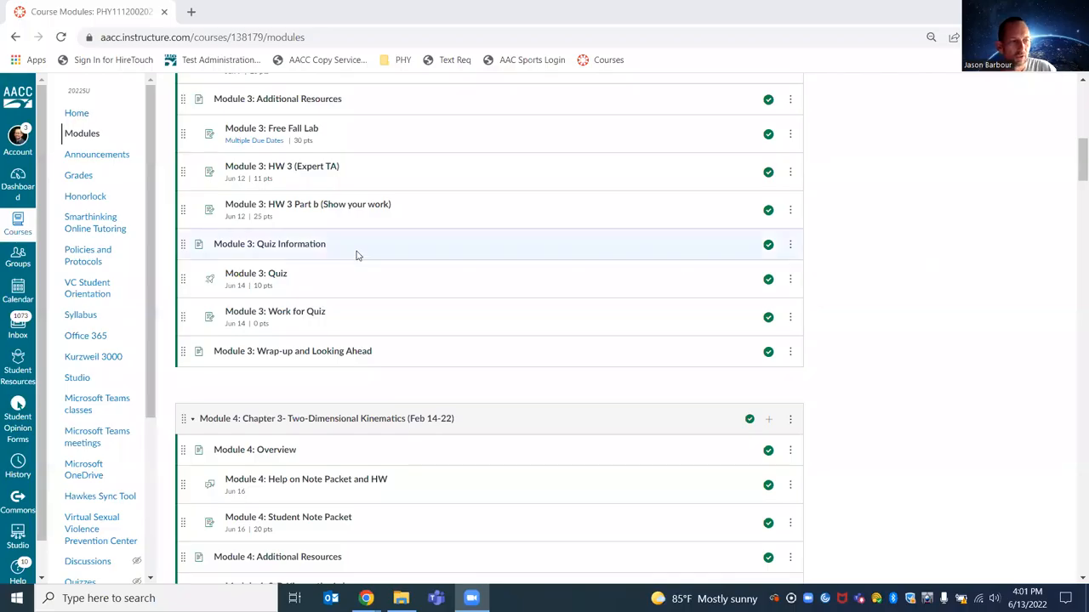
Review the Module 4: 2-D Kinematics Lab assignment and its 30-point rubric, then advance to the next item
{"action": "scroll", "scroll_direction": "down", "scroll_amount": 3}
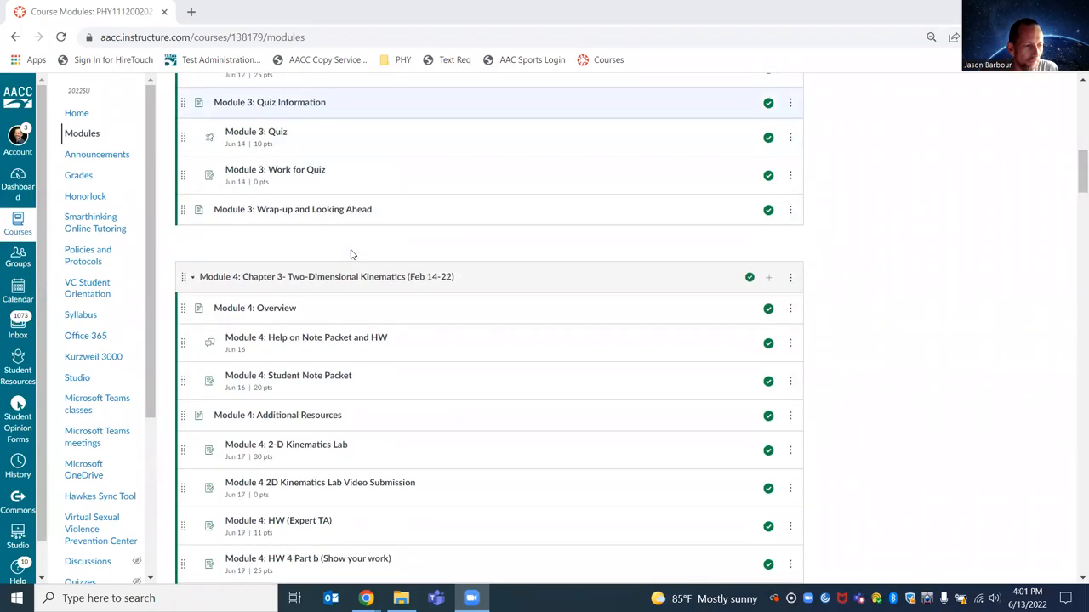
{"action": "scroll", "scroll_direction": "down", "scroll_amount": 3}
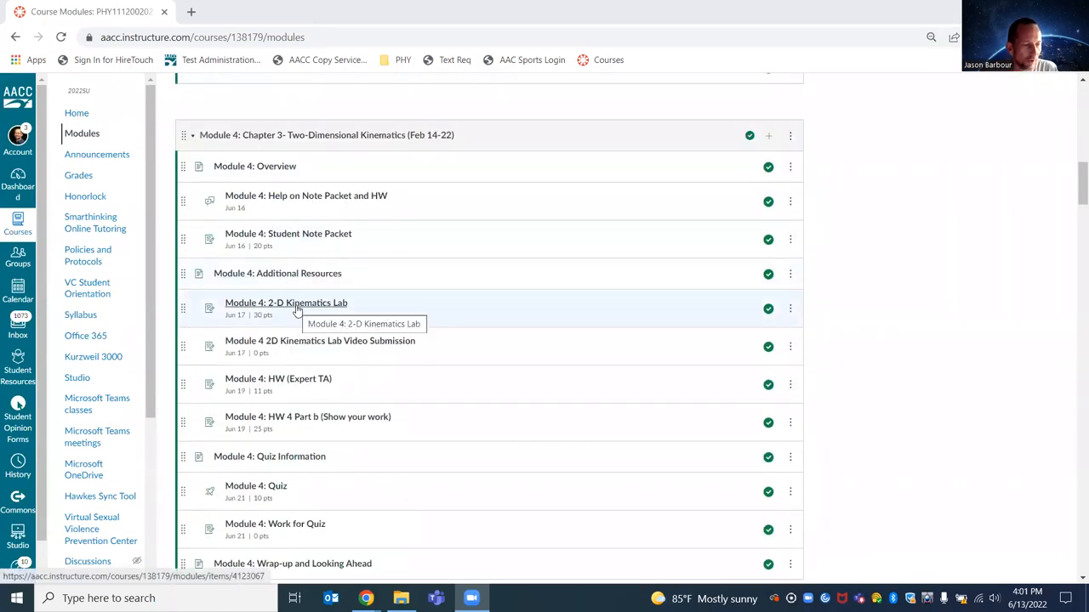
{"action": "left_click", "coordinate": [286, 303]}
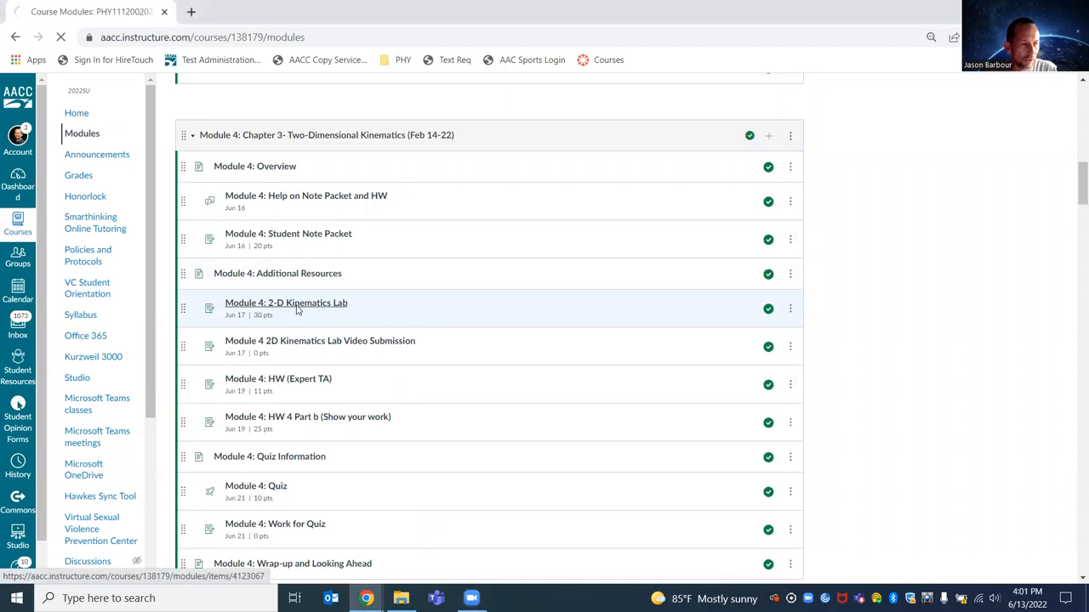
{"action": "left_click", "coordinate": [286, 303]}
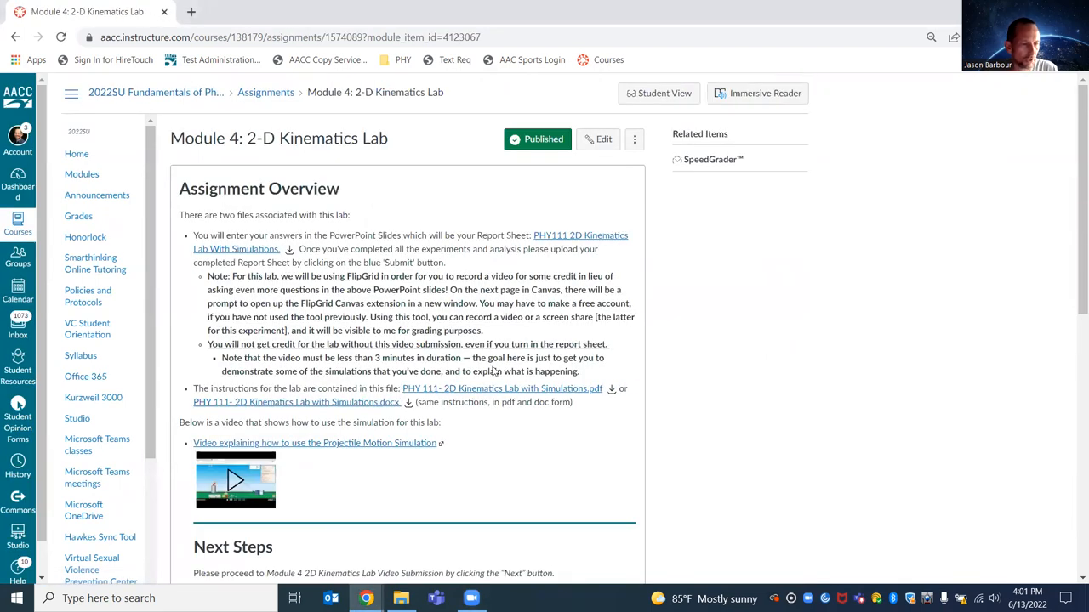
{"action": "mouse_move", "coordinate": [480, 460]}
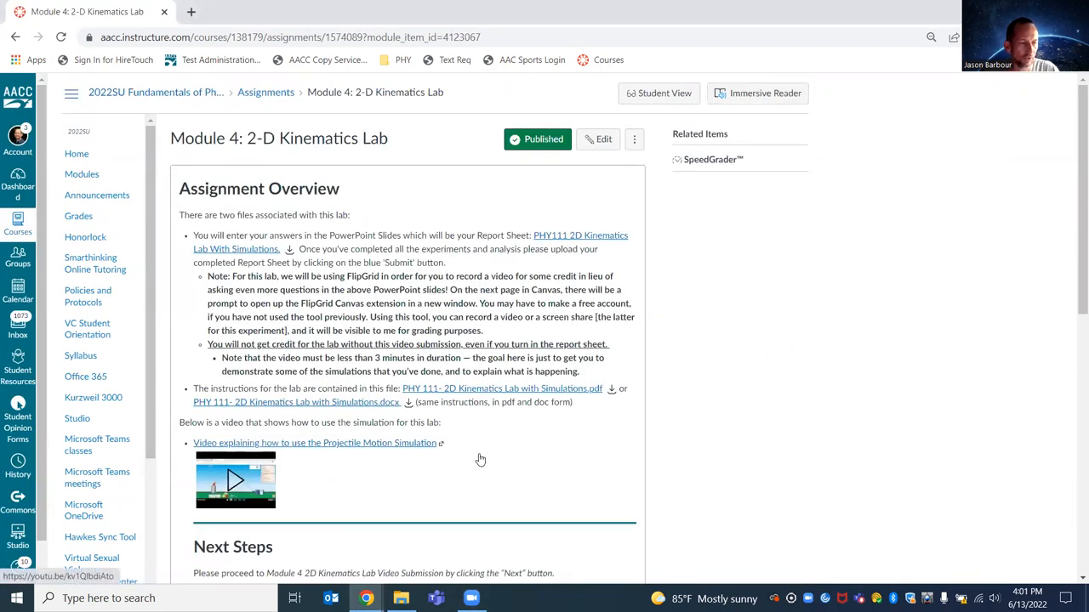
{"action": "scroll", "scroll_direction": "down", "scroll_amount": 3}
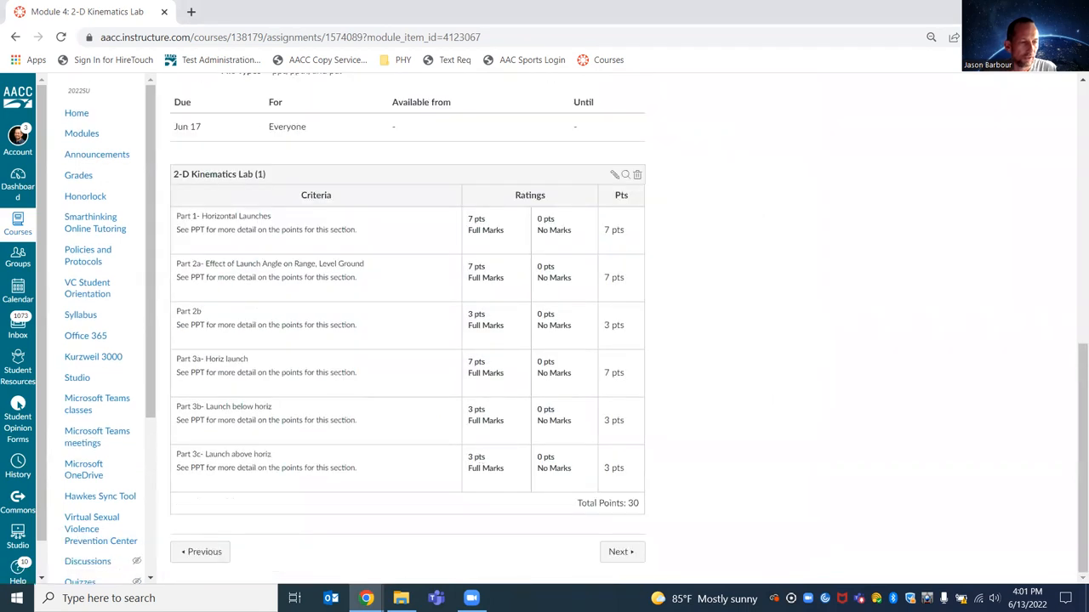
{"action": "left_click", "coordinate": [621, 551]}
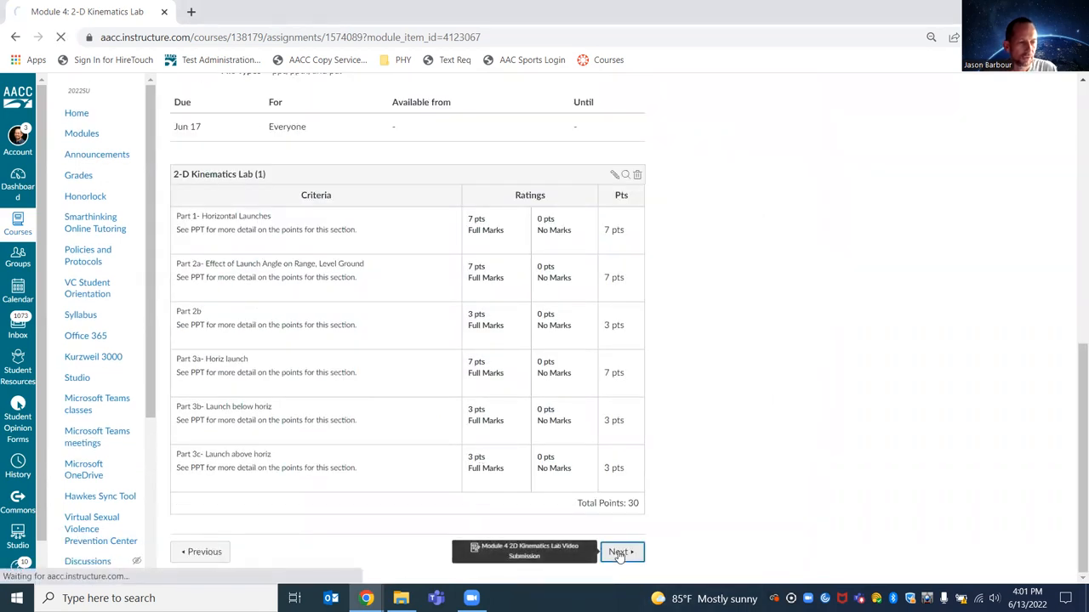
View the 2D Kinematics Lab Video Submission page in Student View, down to the Flipgrid topic
{"action": "left_click", "coordinate": [620, 552]}
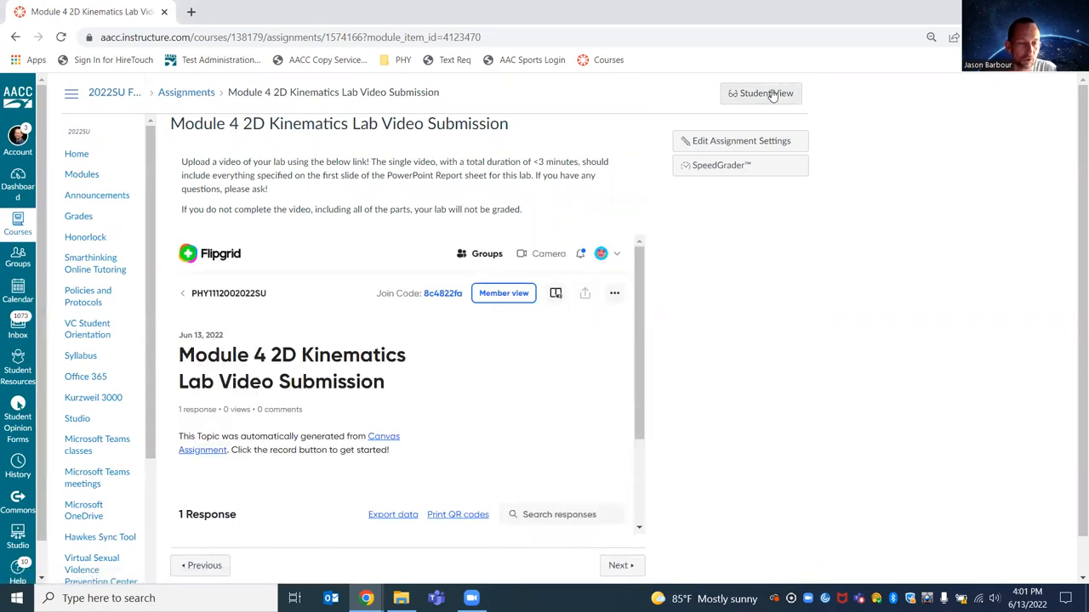
{"action": "left_click", "coordinate": [759, 93]}
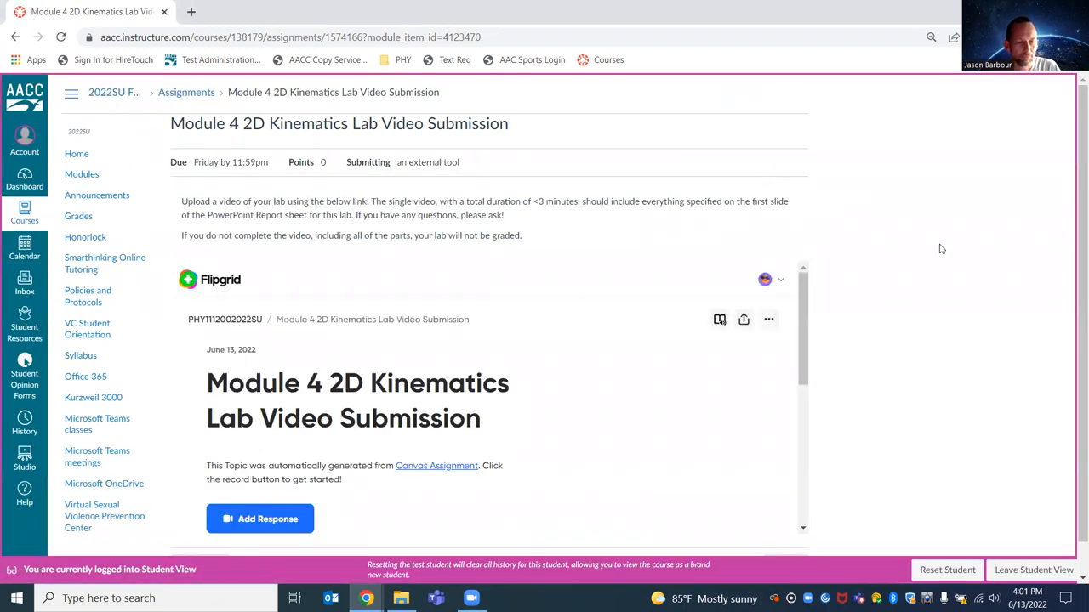
{"action": "scroll", "scroll_direction": "down", "scroll_amount": 3}
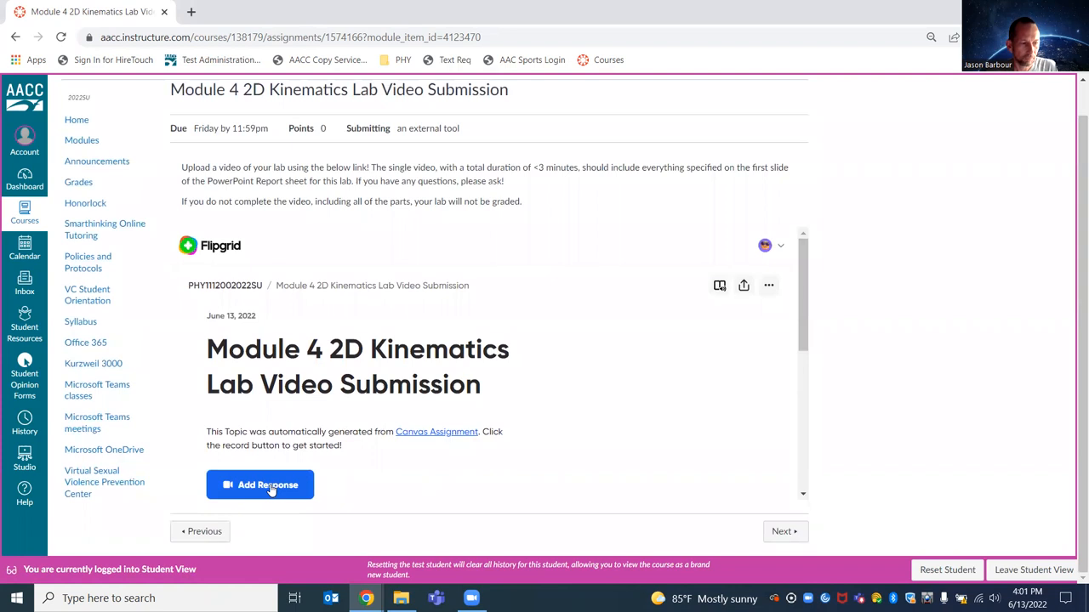
{"action": "mouse_move", "coordinate": [395, 436]}
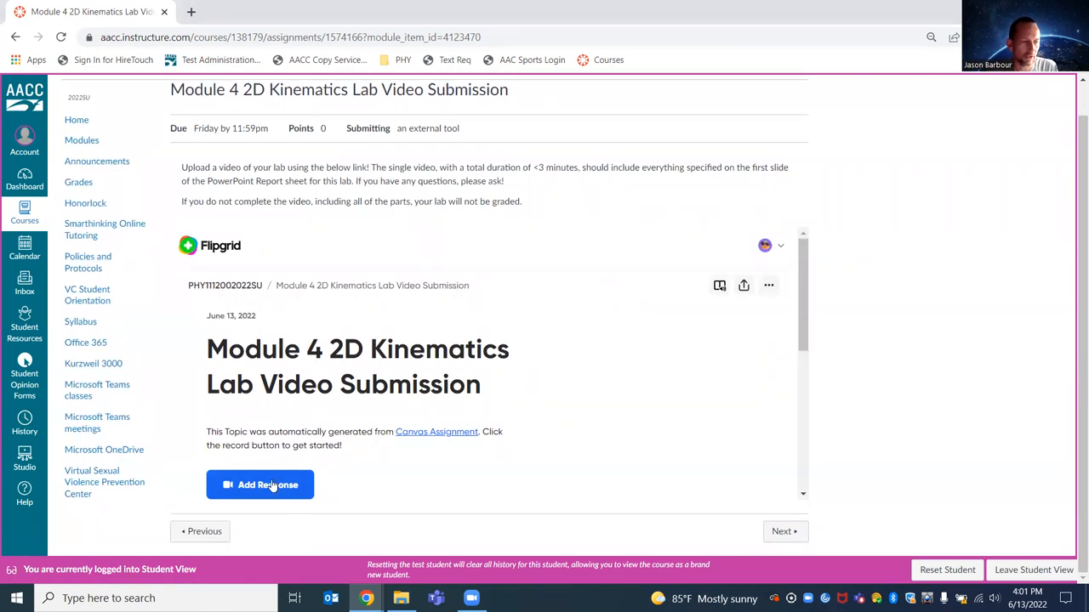
Start a Flipgrid screen-recording response that shares Entire Screen > Screen 1
{"action": "left_click", "coordinate": [260, 485]}
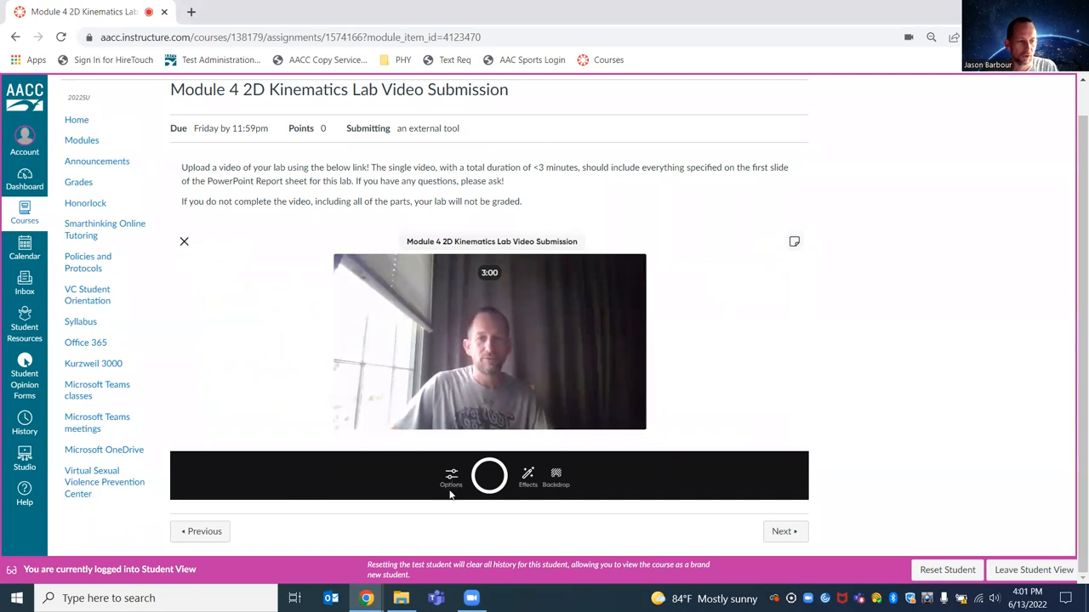
{"action": "left_click", "coordinate": [451, 476]}
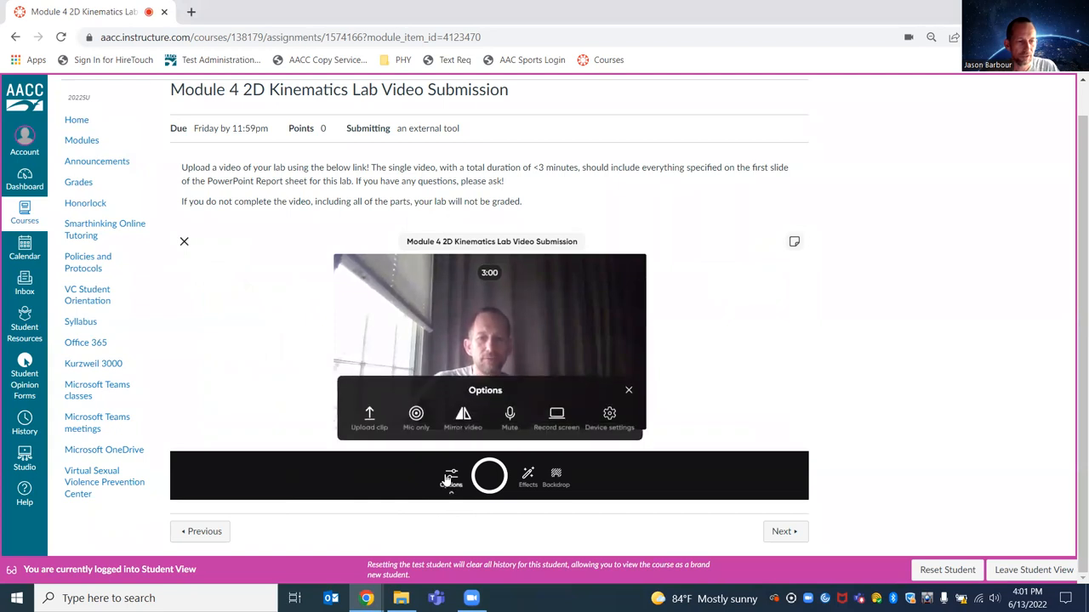
{"action": "left_click", "coordinate": [556, 417]}
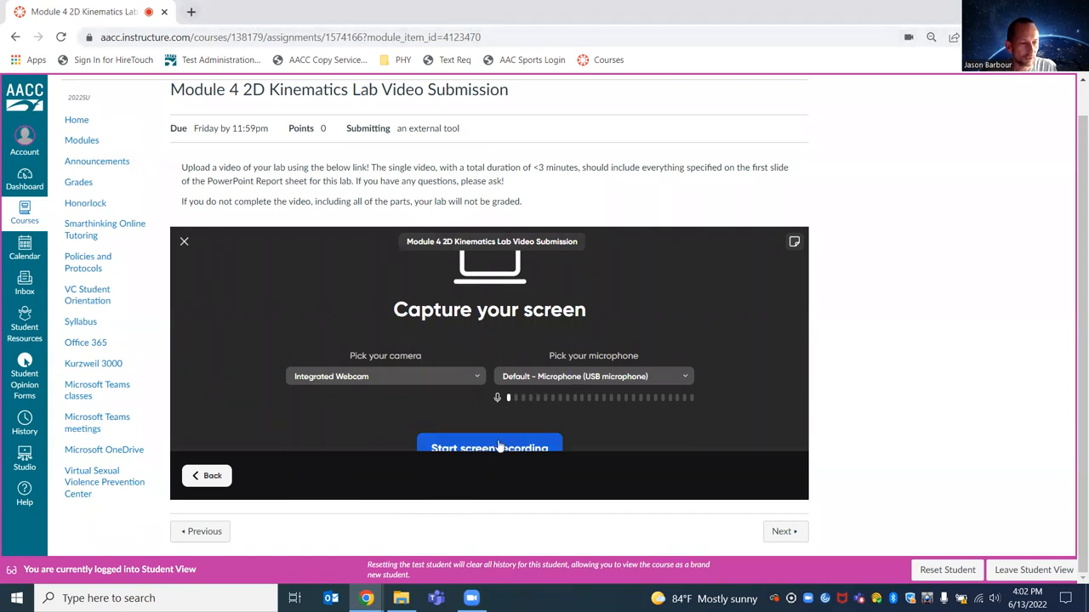
{"action": "left_click", "coordinate": [489, 448]}
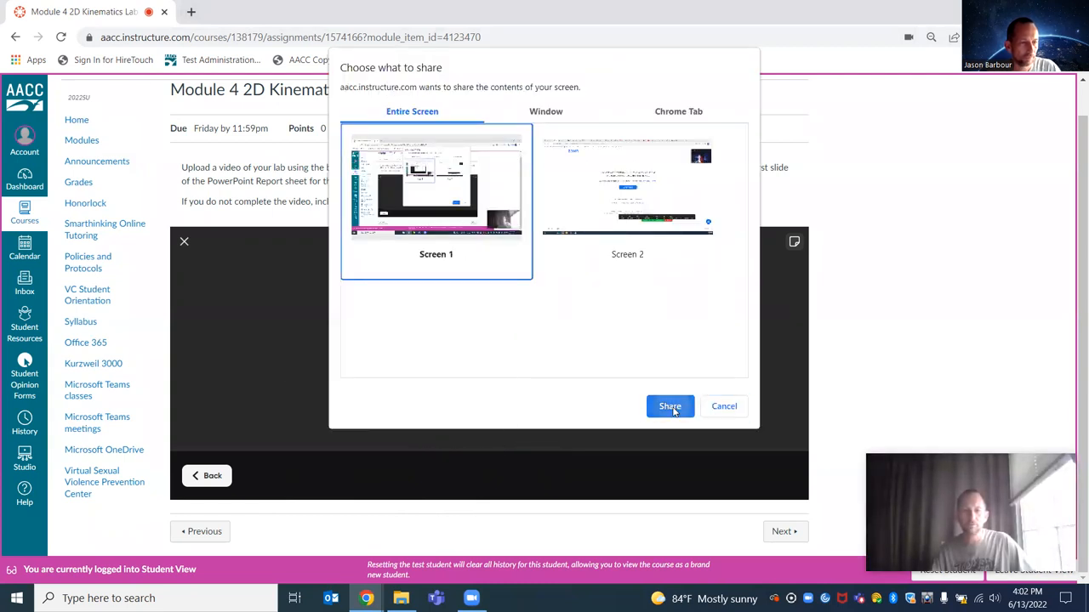
{"action": "left_click", "coordinate": [670, 406]}
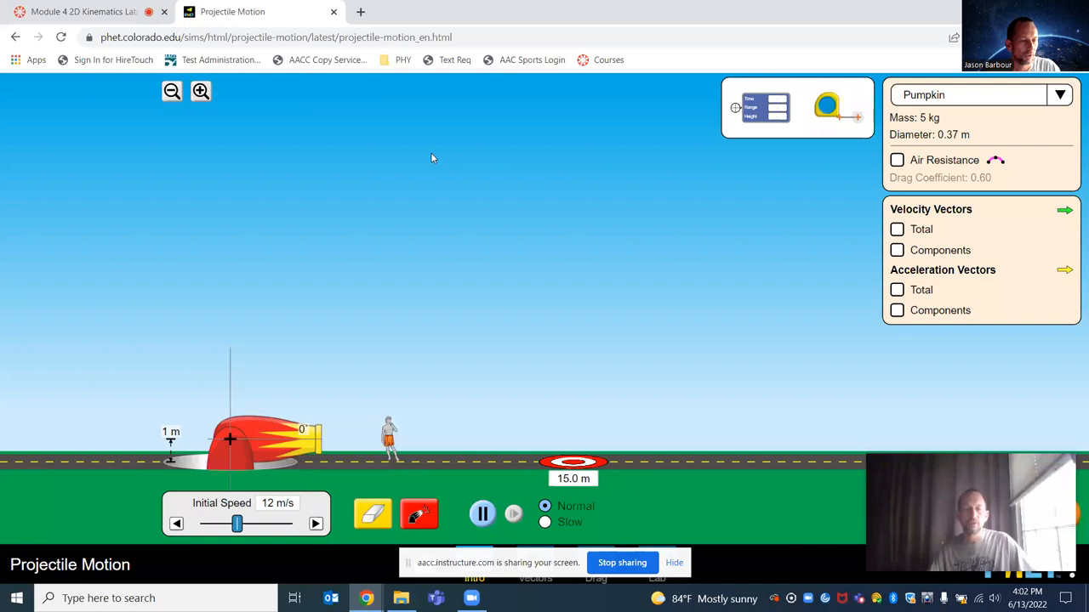
Set the cannon angle to 60°, then to 30°, and launch pumpkins toward the 15 m target
{"action": "left_click_drag", "start_coordinate": [302, 430], "coordinate": [281, 388]}
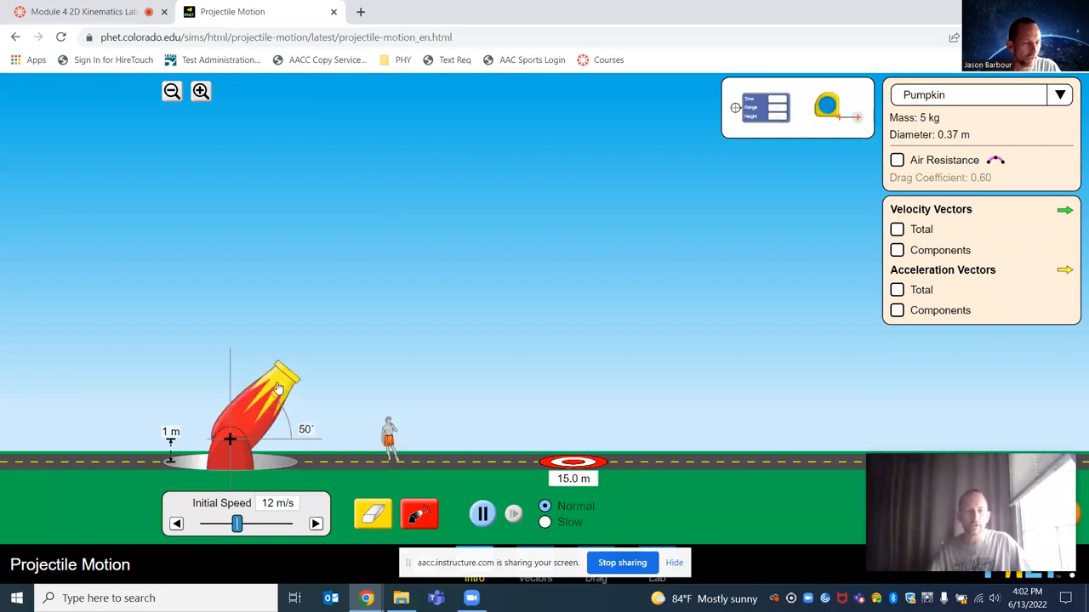
{"action": "left_click_drag", "start_coordinate": [289, 392], "coordinate": [264, 366]}
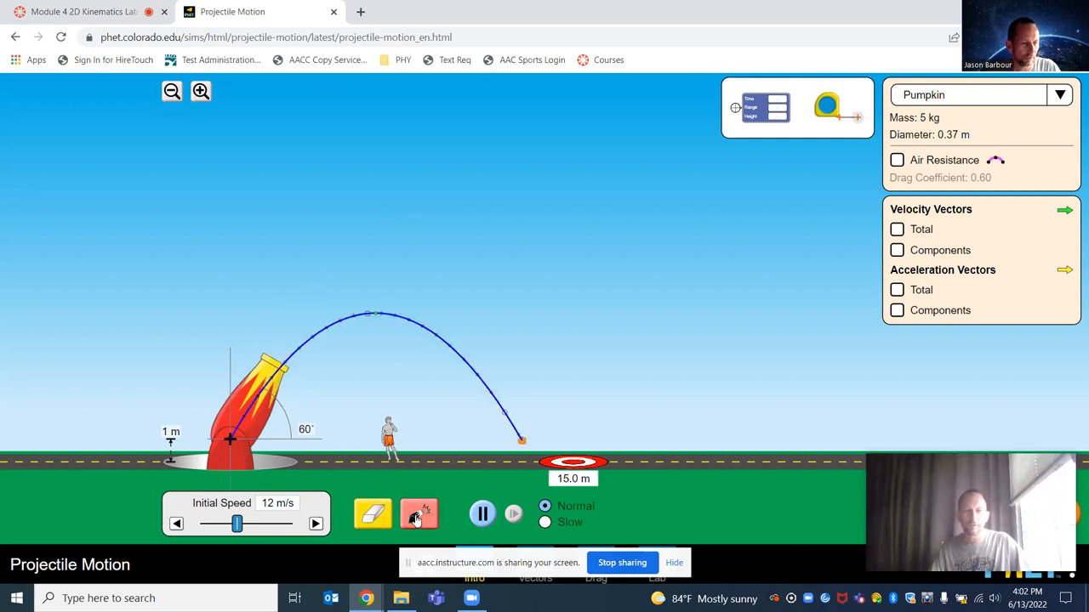
{"action": "left_click_drag", "start_coordinate": [280, 387], "coordinate": [280, 383]}
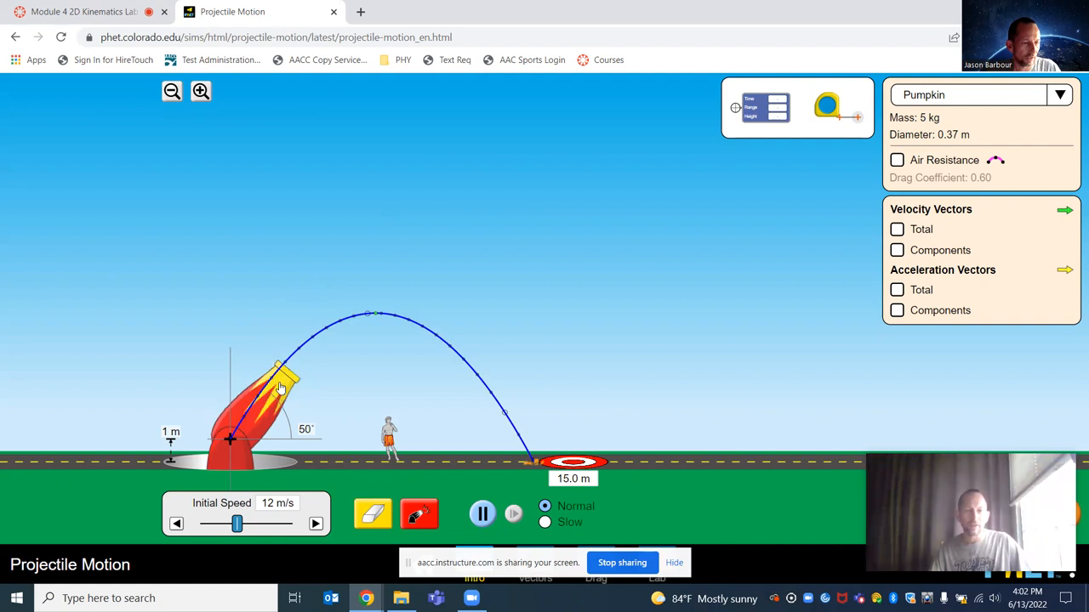
{"action": "left_click_drag", "start_coordinate": [281, 383], "coordinate": [298, 400]}
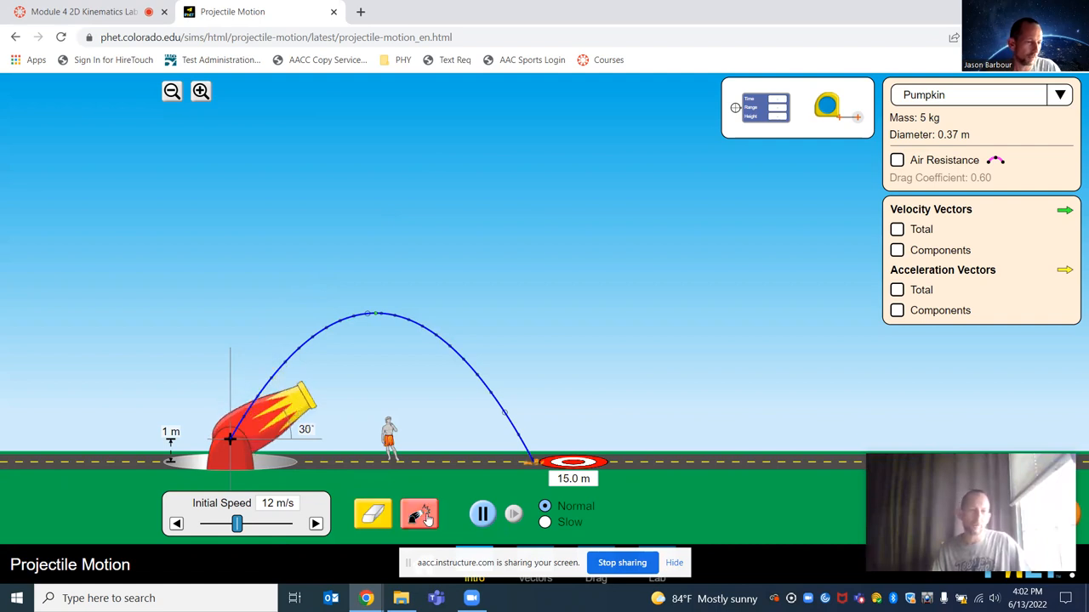
{"action": "left_click", "coordinate": [418, 514]}
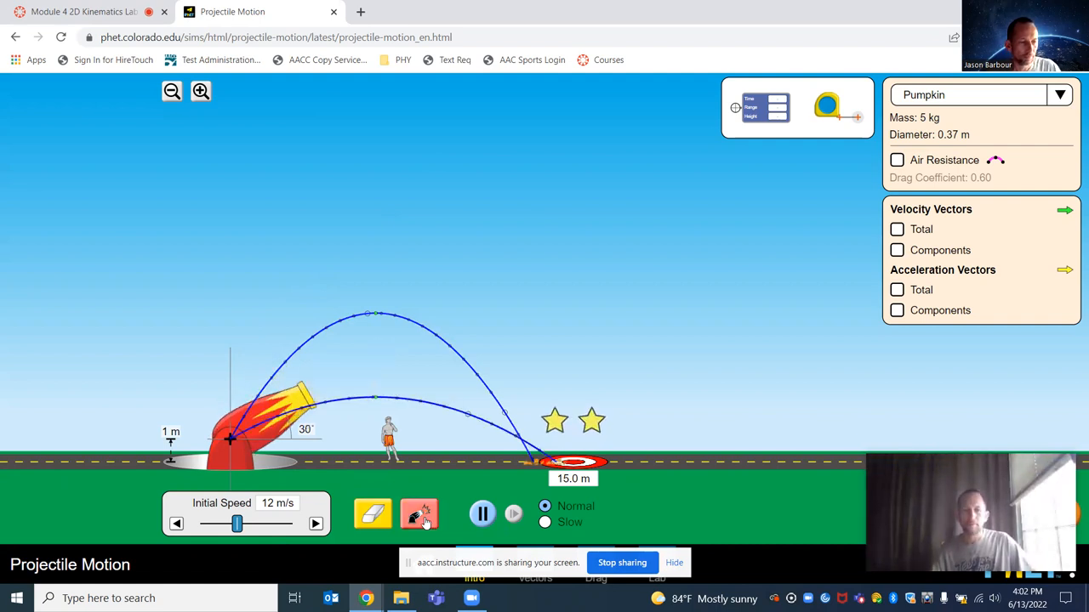
{"action": "left_click", "coordinate": [418, 513]}
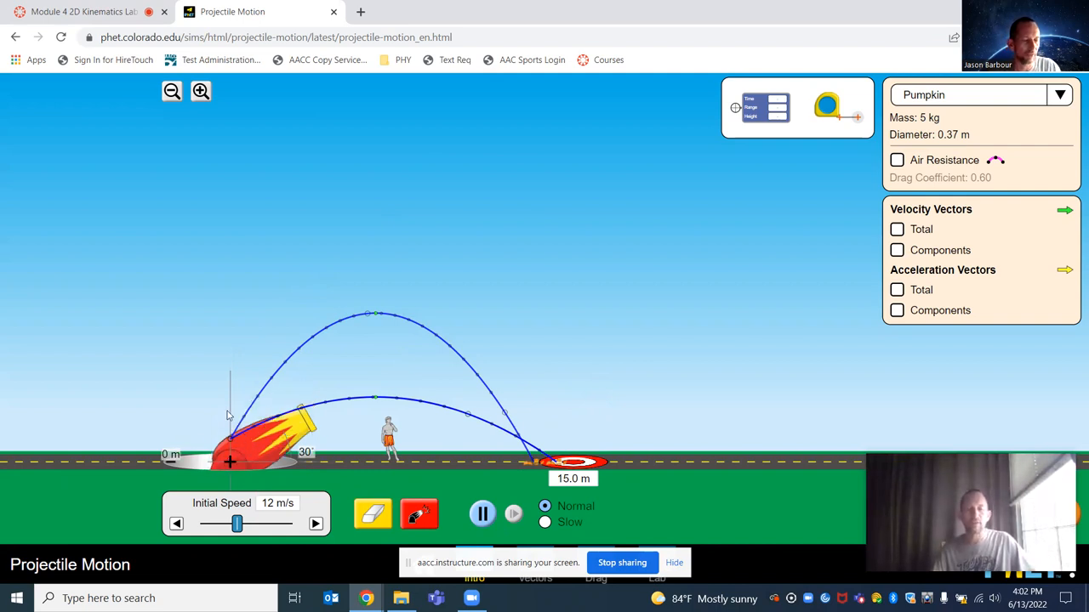
{"action": "mouse_move", "coordinate": [725, 237]}
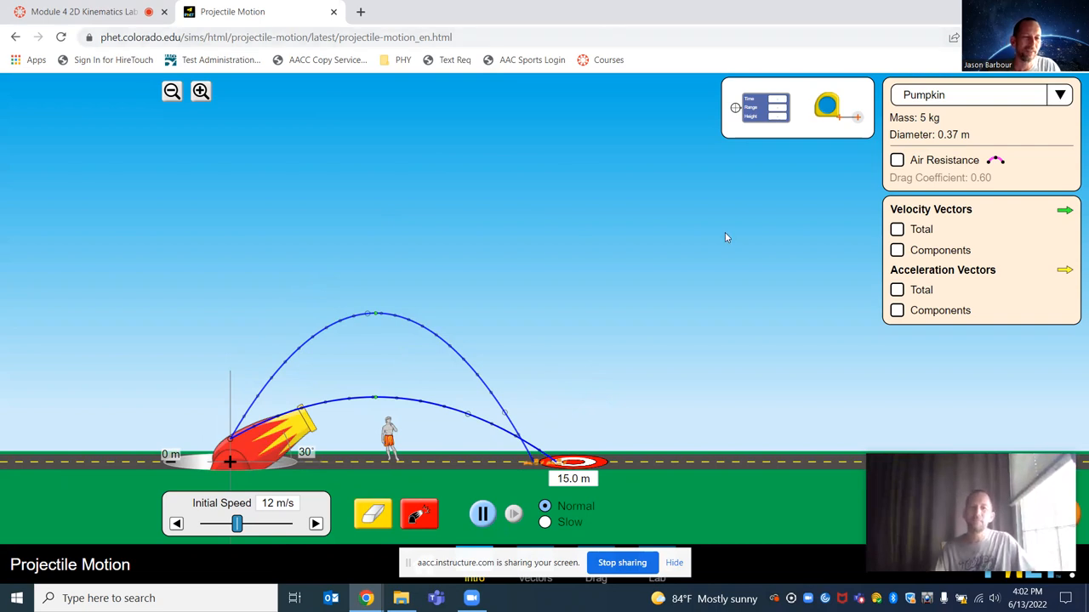
{"action": "mouse_move", "coordinate": [292, 332]}
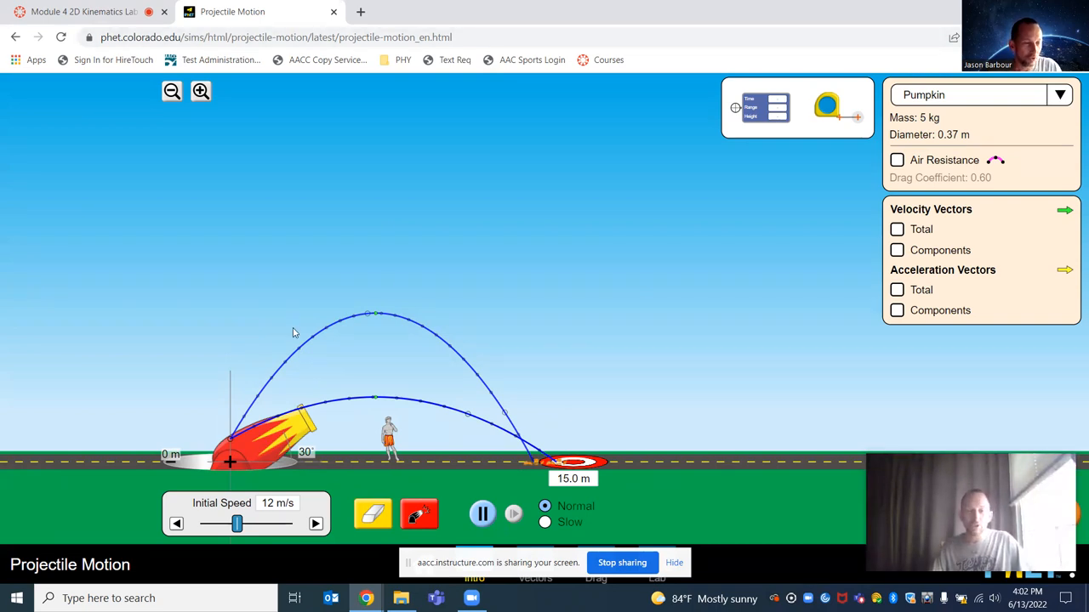
{"action": "mouse_move", "coordinate": [393, 421]}
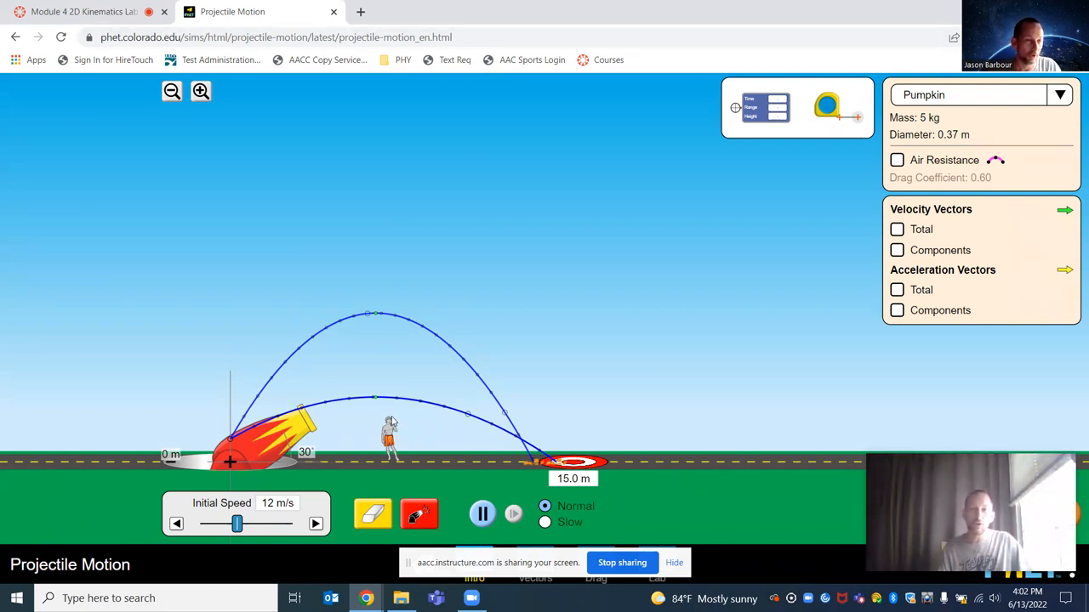
{"action": "mouse_move", "coordinate": [379, 319]}
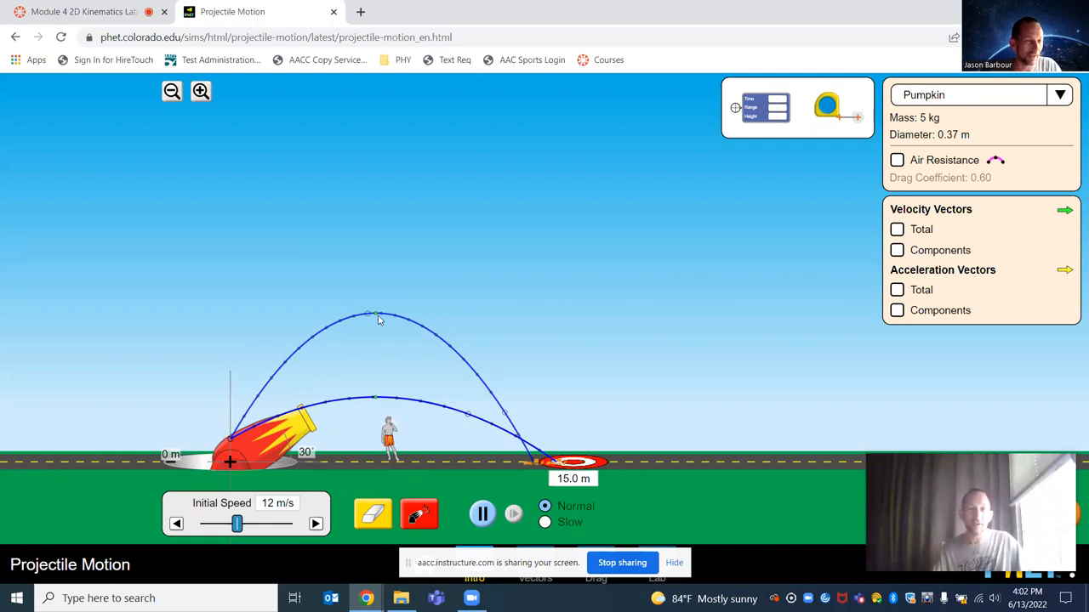
{"action": "mouse_move", "coordinate": [400, 297]}
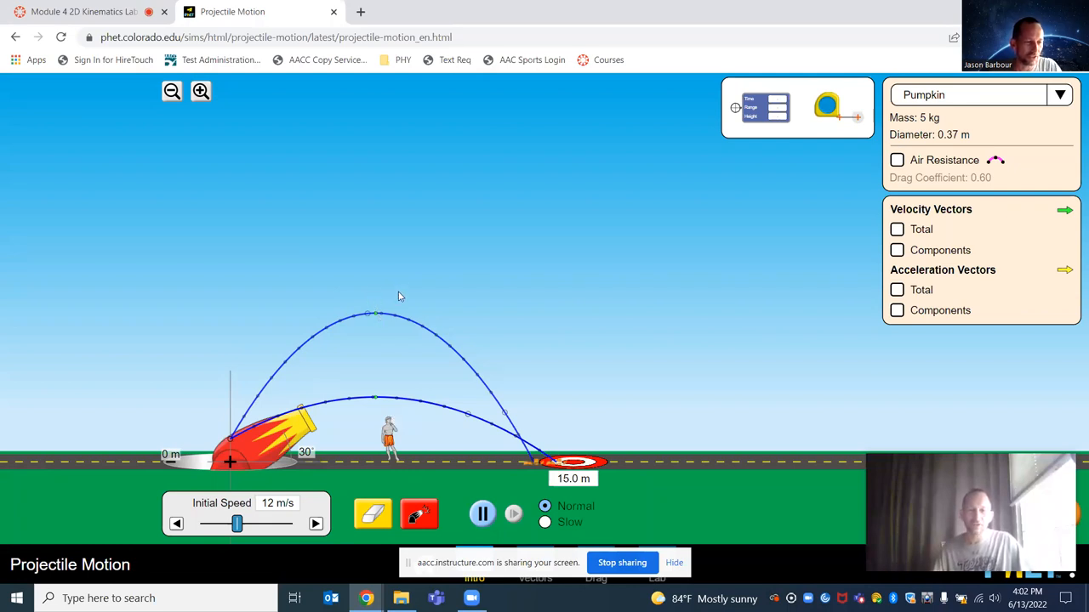
{"action": "mouse_move", "coordinate": [693, 6]}
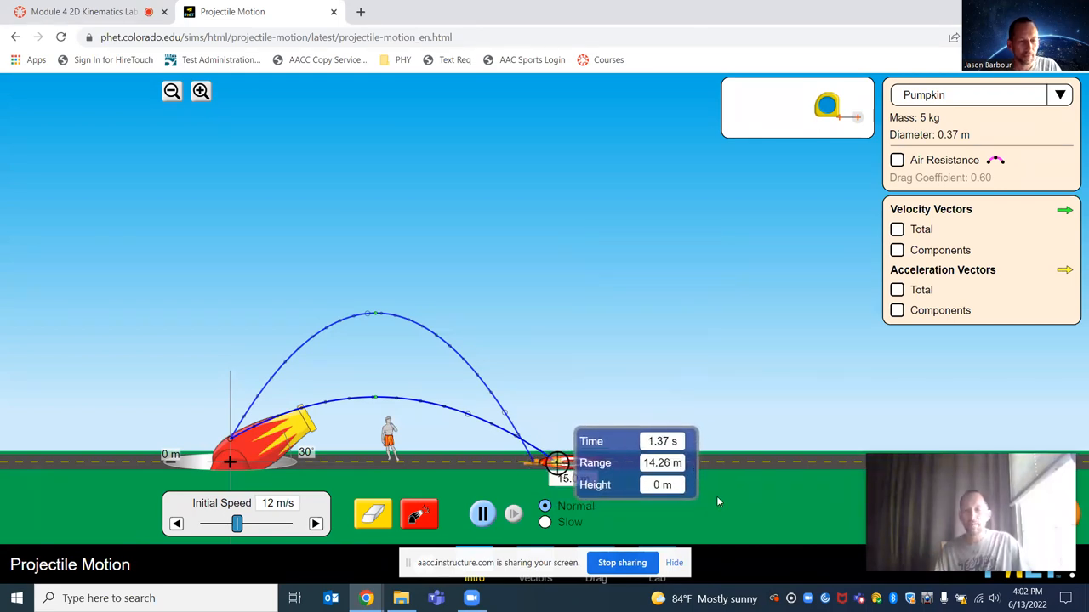
{"action": "mouse_move", "coordinate": [596, 350]}
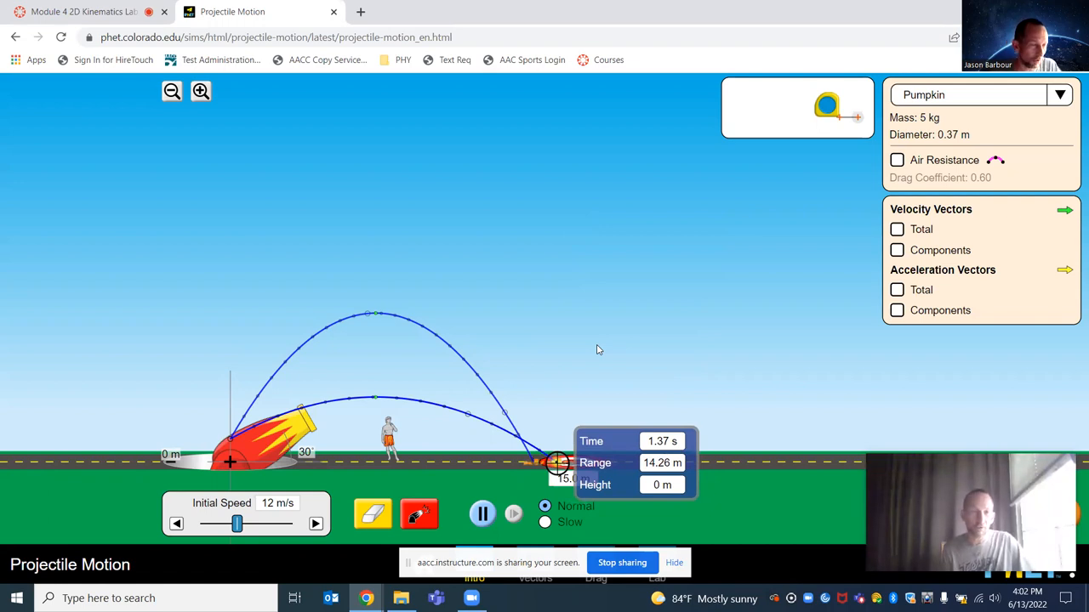
{"action": "mouse_move", "coordinate": [604, 279]}
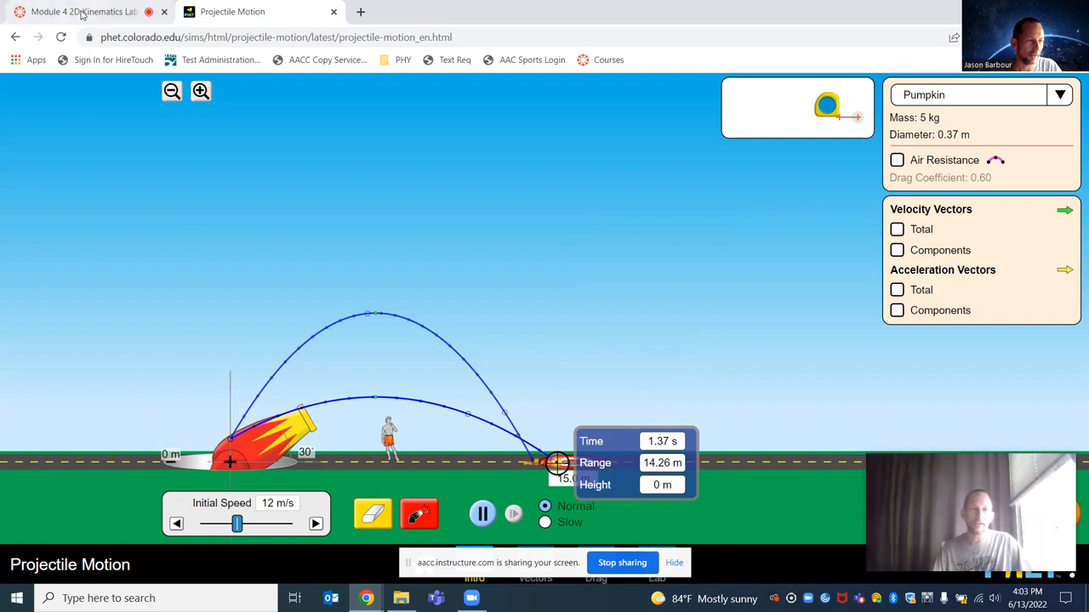
Switch back to the Module 4 2D Kinematics Lab browser tab
{"action": "left_click", "coordinate": [76, 11]}
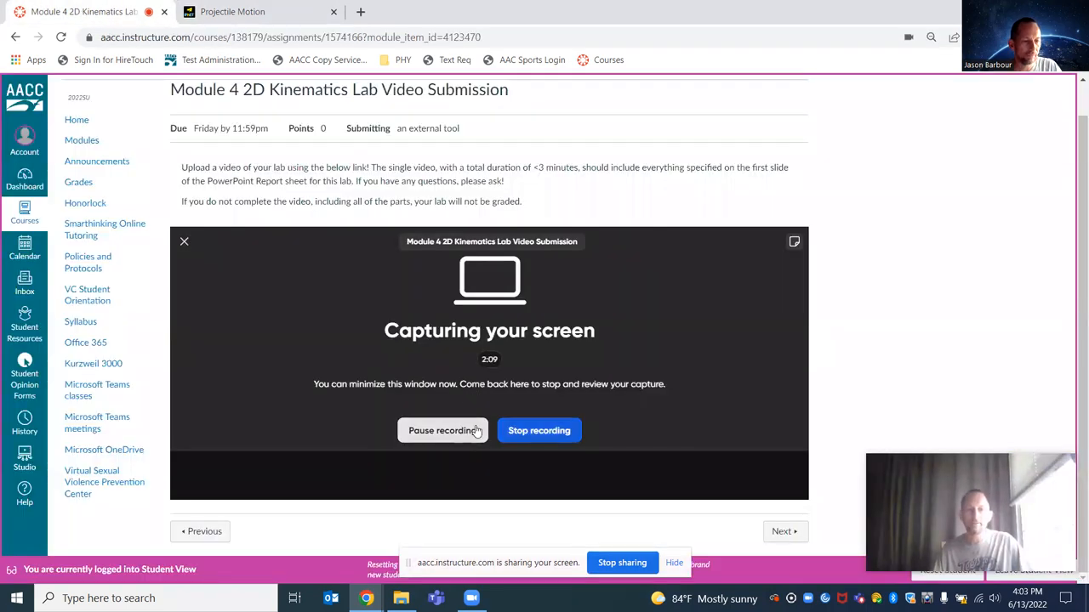
{"action": "mouse_move", "coordinate": [442, 431]}
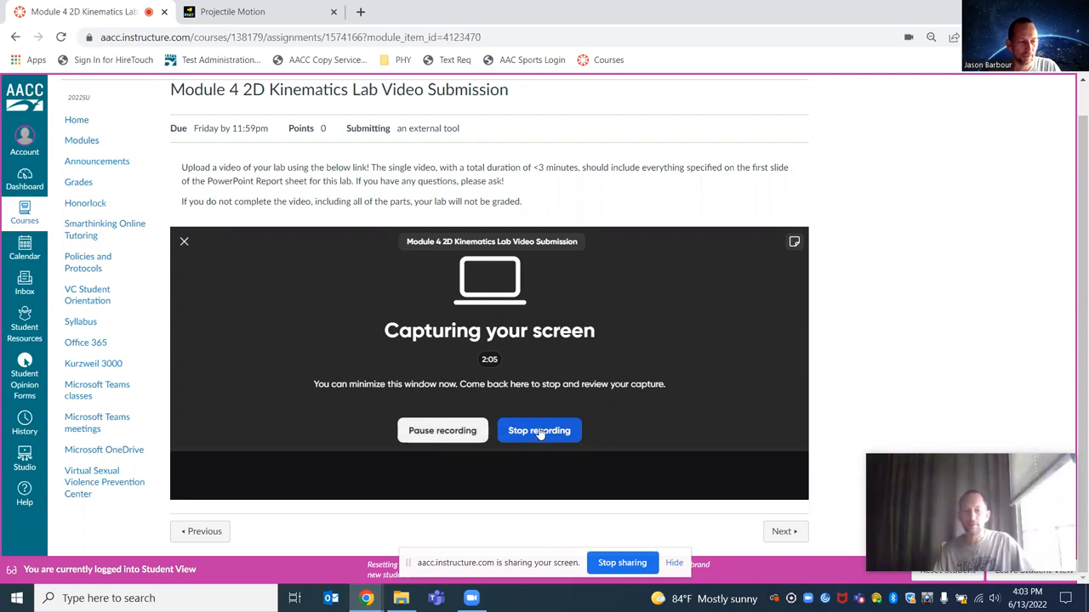
Pause and resume the screen capture, then stop it to review the 57-second clip
{"action": "left_click", "coordinate": [442, 430]}
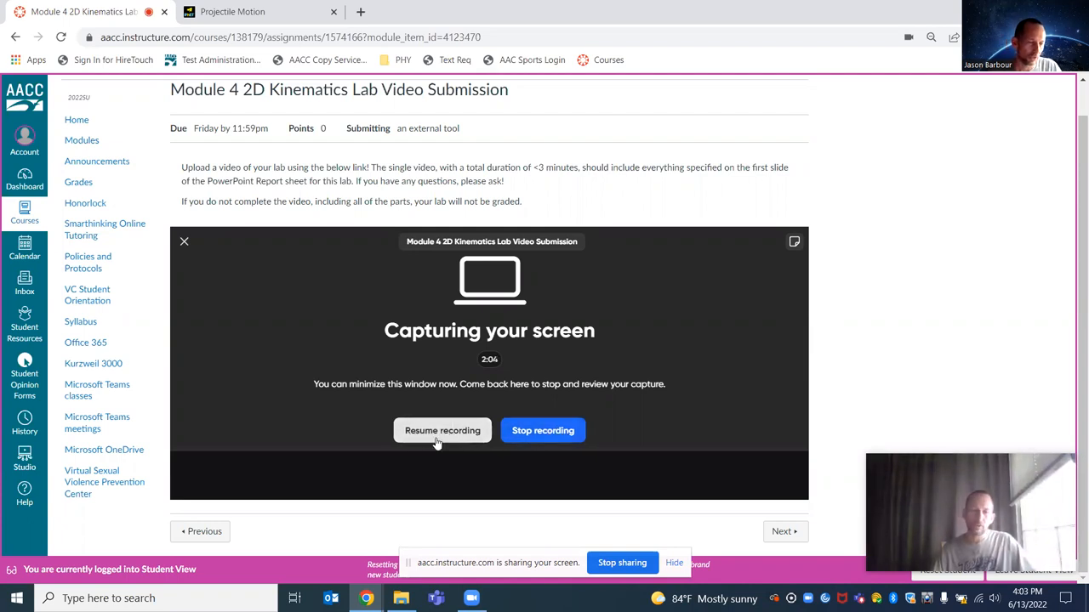
{"action": "left_click", "coordinate": [443, 430]}
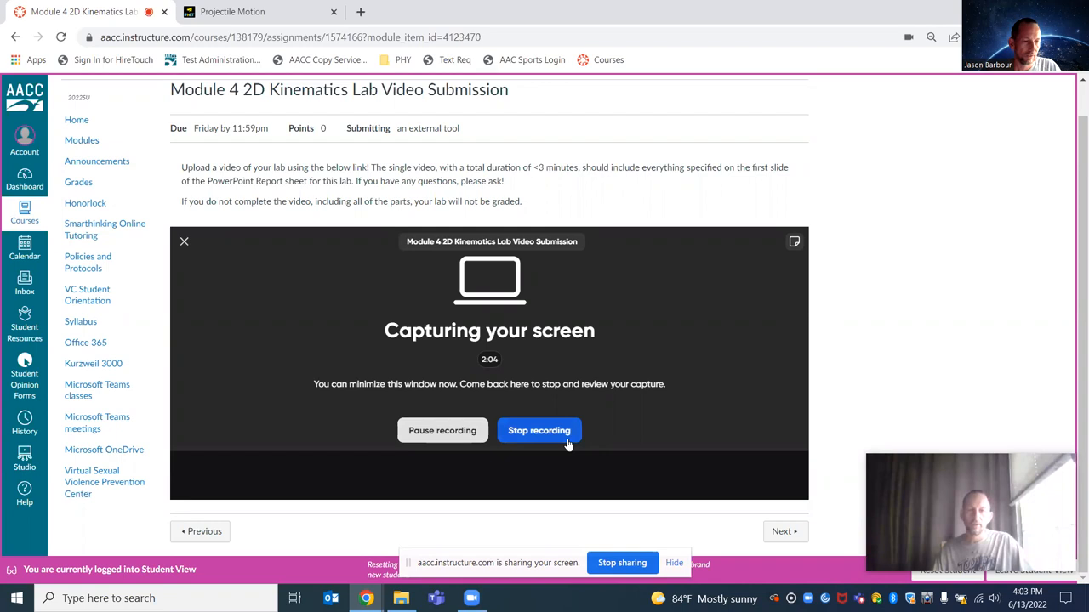
{"action": "left_click", "coordinate": [538, 430]}
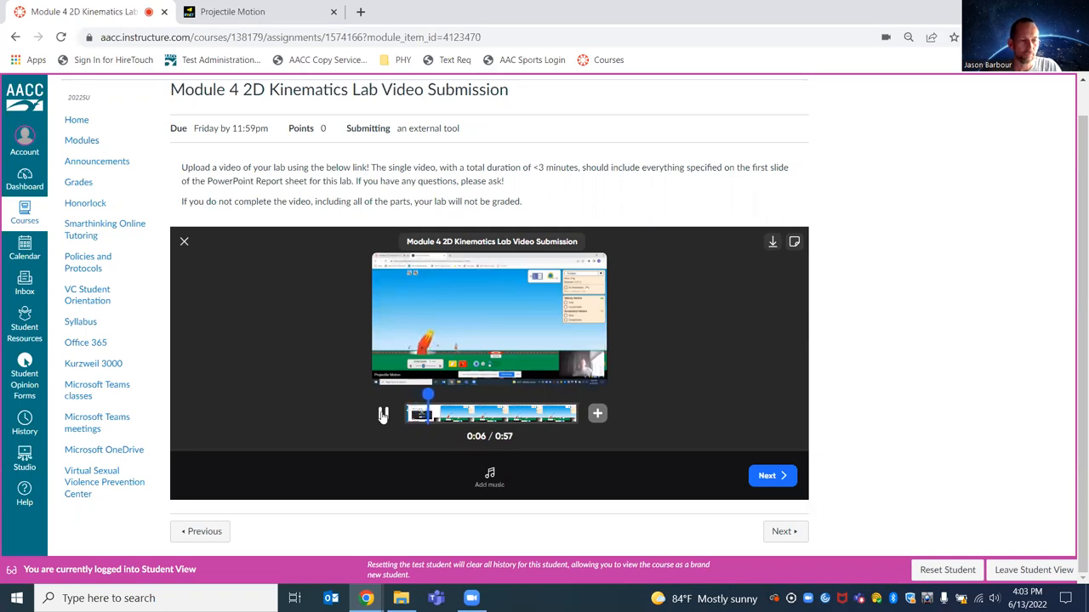
Pause the clip preview and advance to the Post video form
{"action": "left_click", "coordinate": [383, 413]}
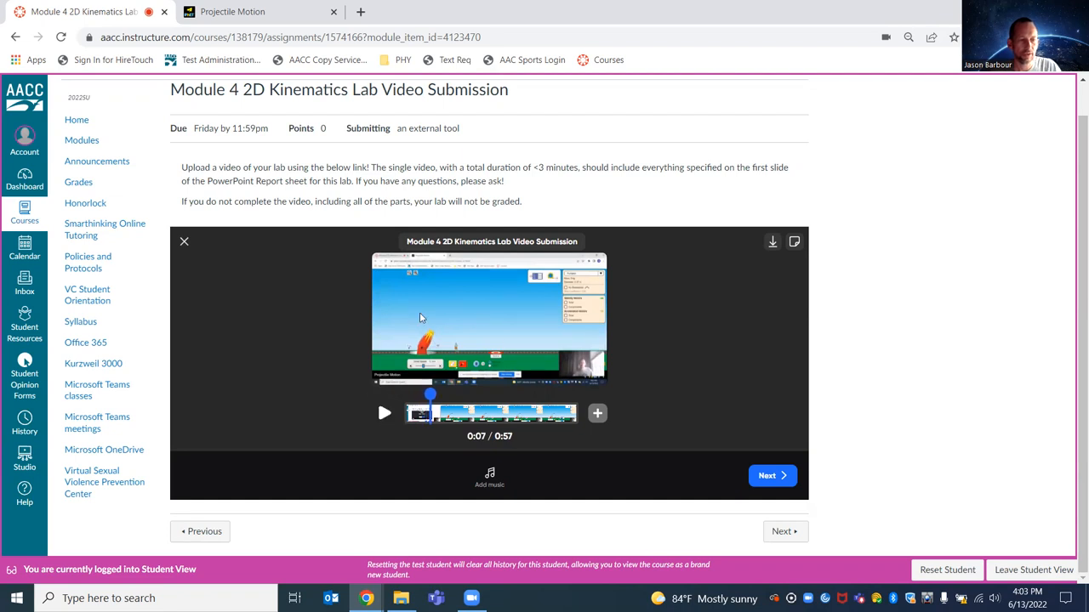
{"action": "mouse_move", "coordinate": [442, 315]}
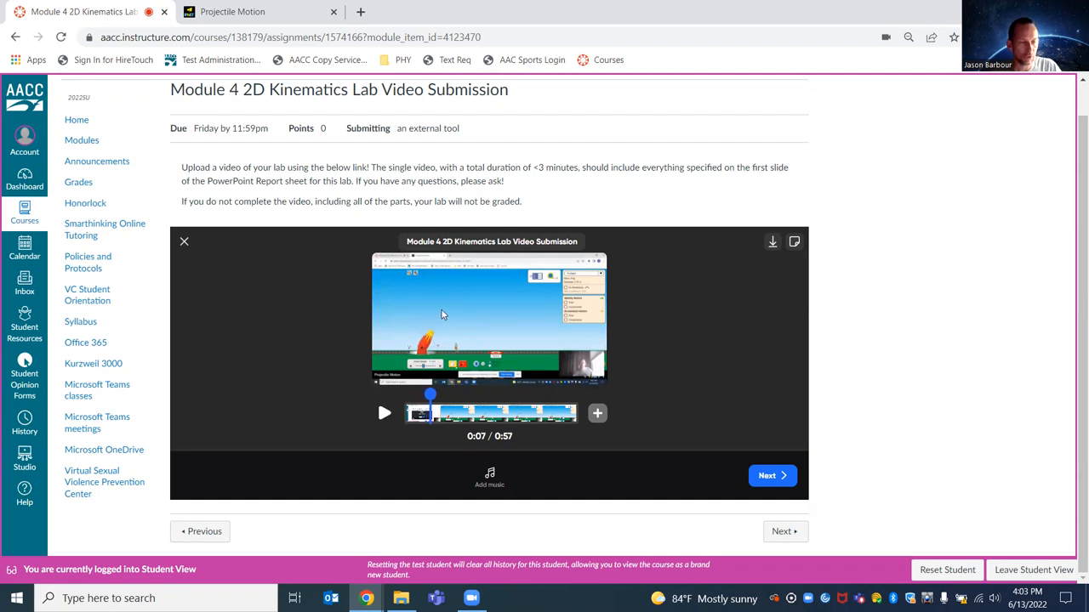
{"action": "mouse_move", "coordinate": [770, 475]}
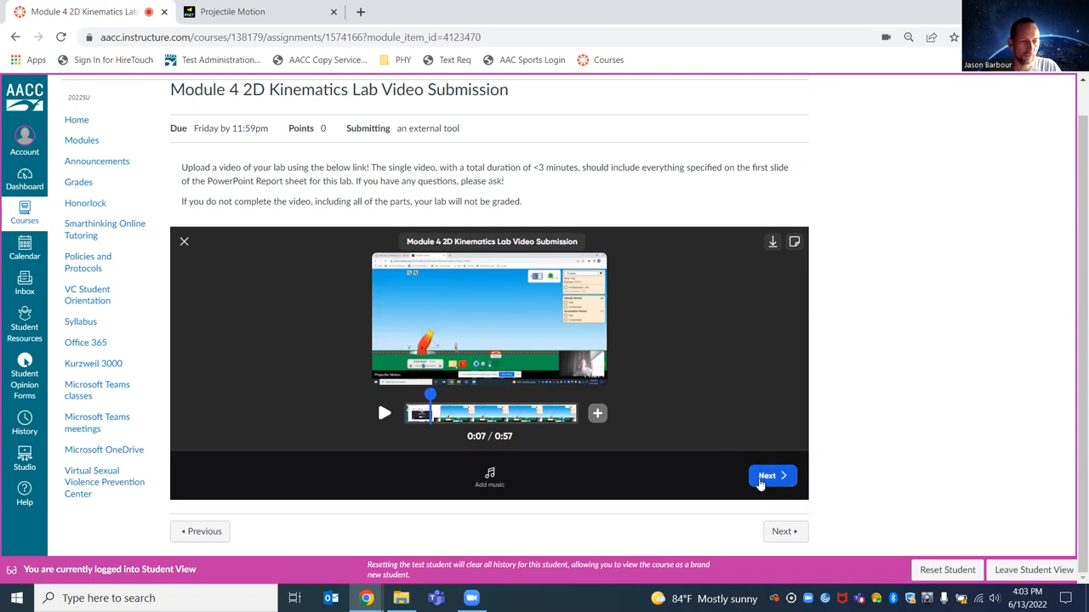
{"action": "left_click", "coordinate": [770, 475]}
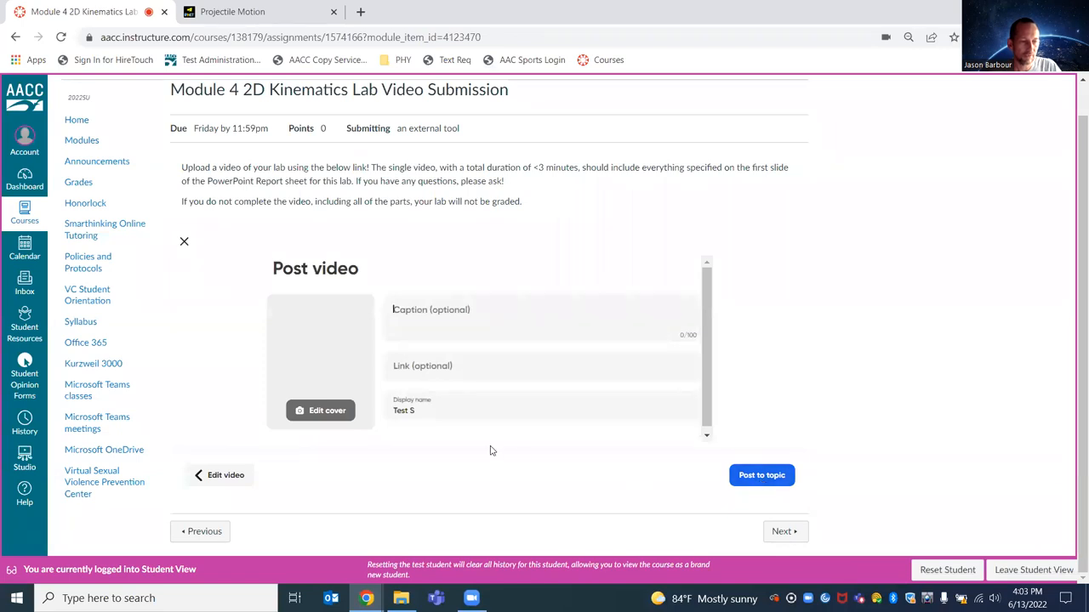
{"action": "mouse_move", "coordinate": [761, 475]}
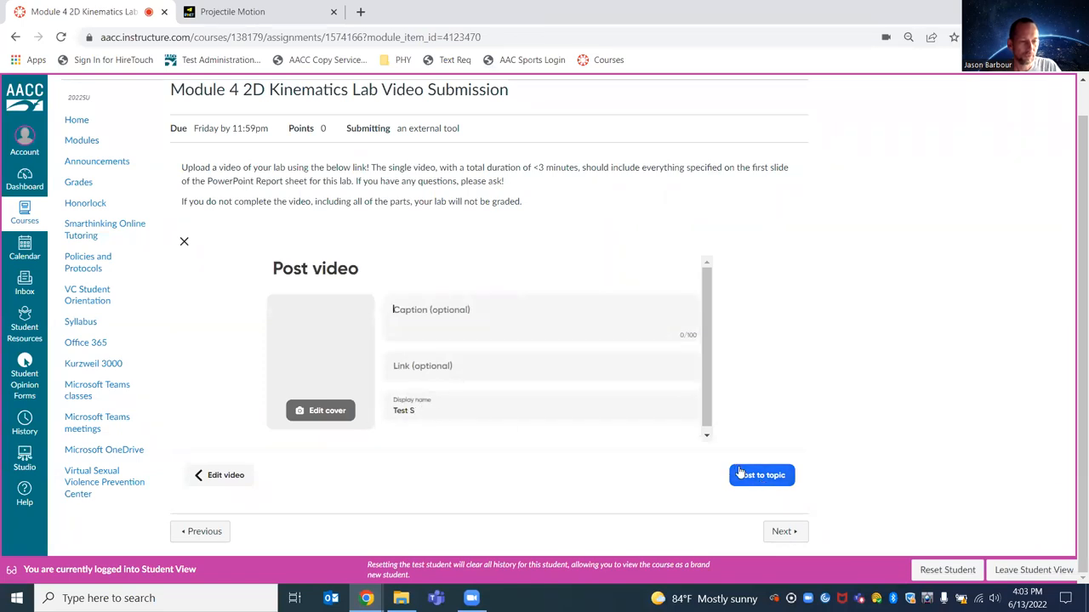
Post the recorded clip to the lab video submission topic
{"action": "left_click", "coordinate": [761, 474]}
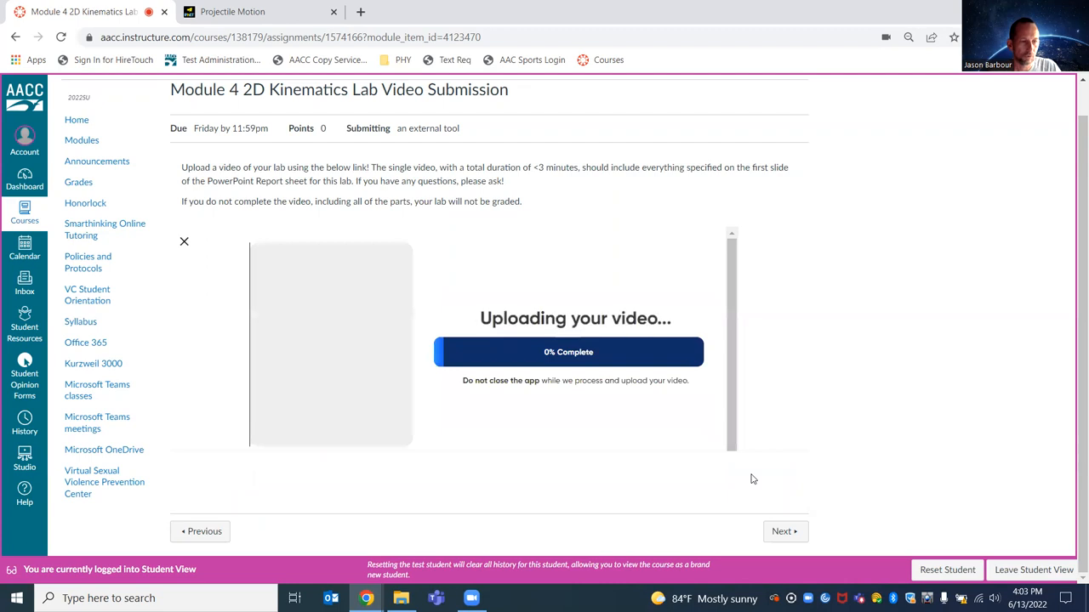